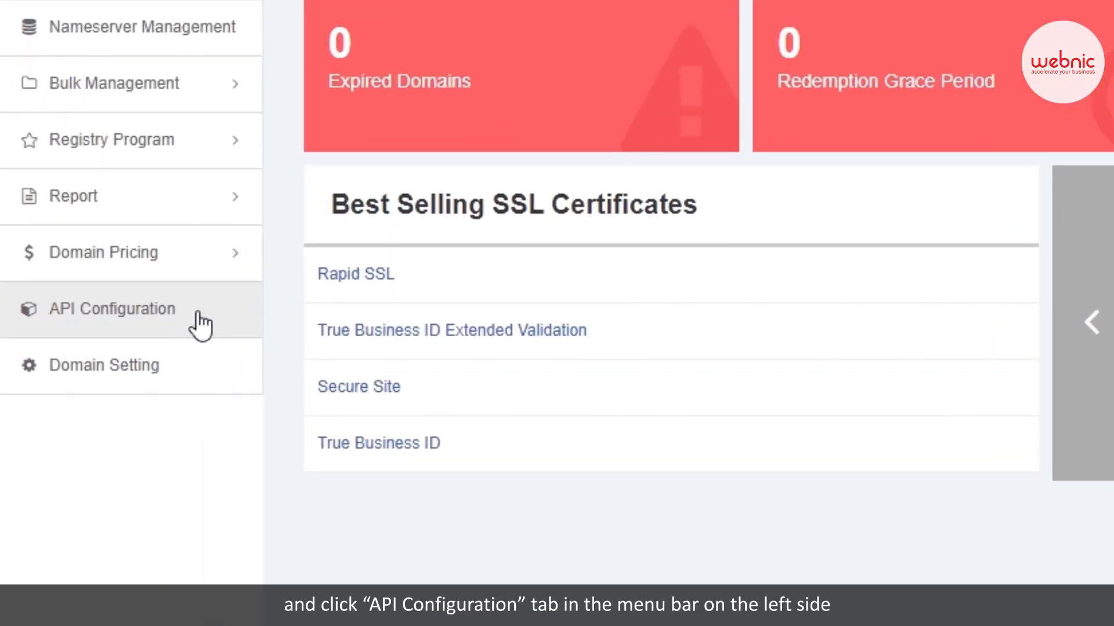
Go to API Configuration's WHMCS Platform releases to download the WebNIC SSL Add-on Module v1.00
left_click(111, 309)
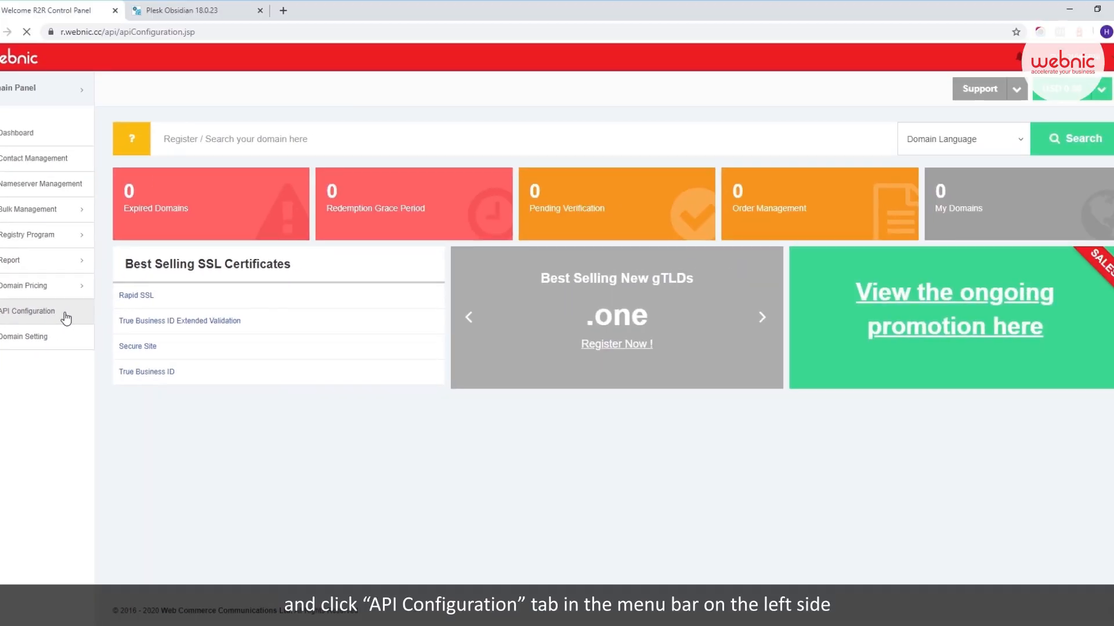
left_click(27, 311)
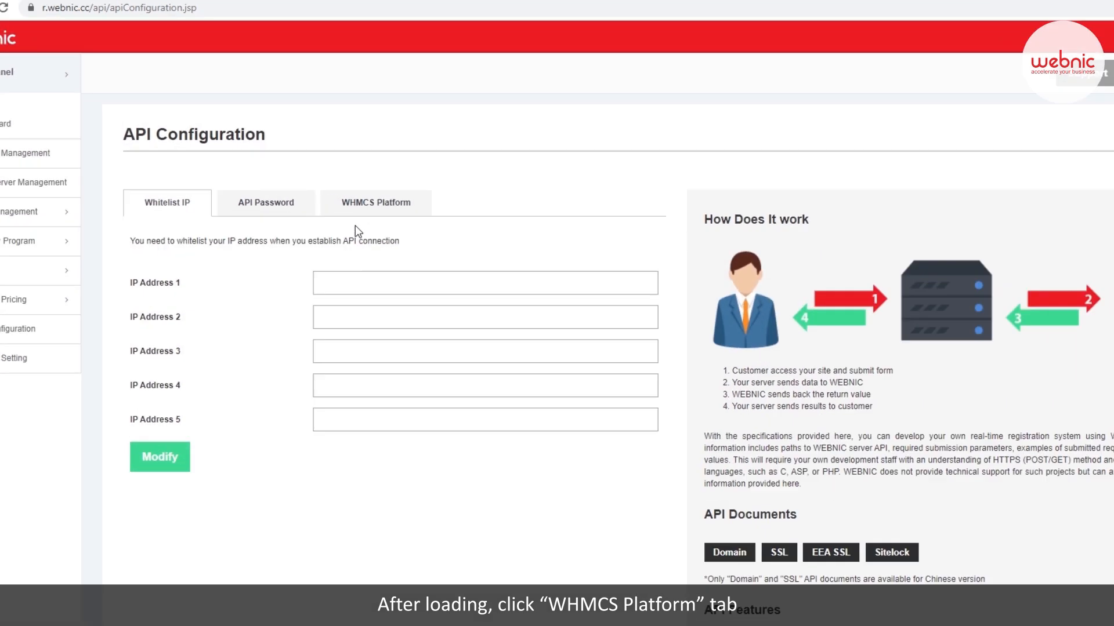
left_click(376, 202)
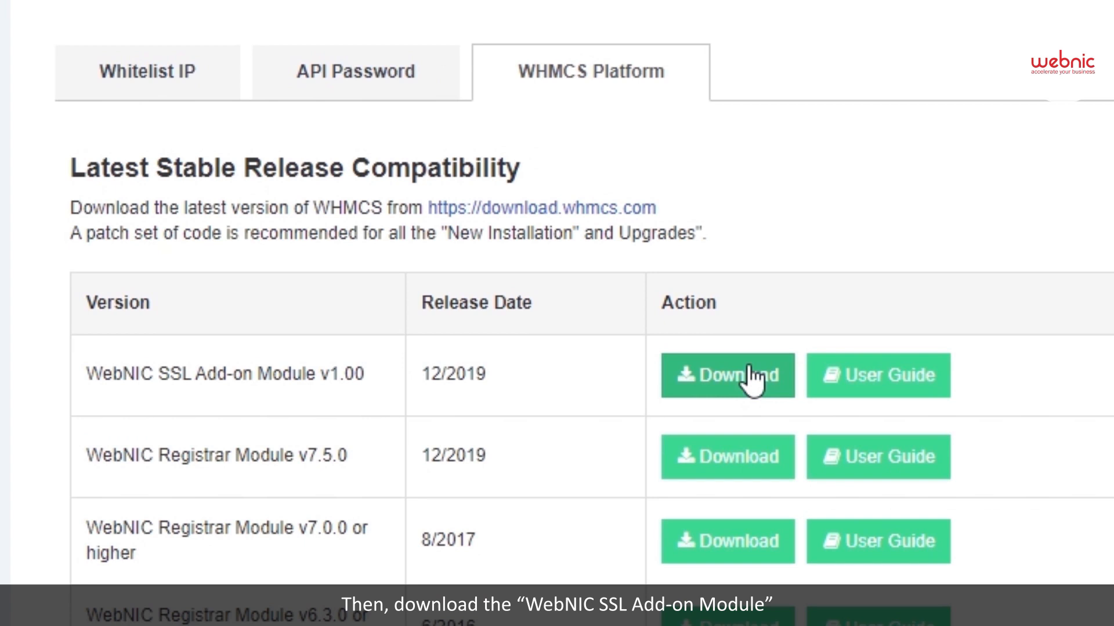
mouse_move(721, 383)
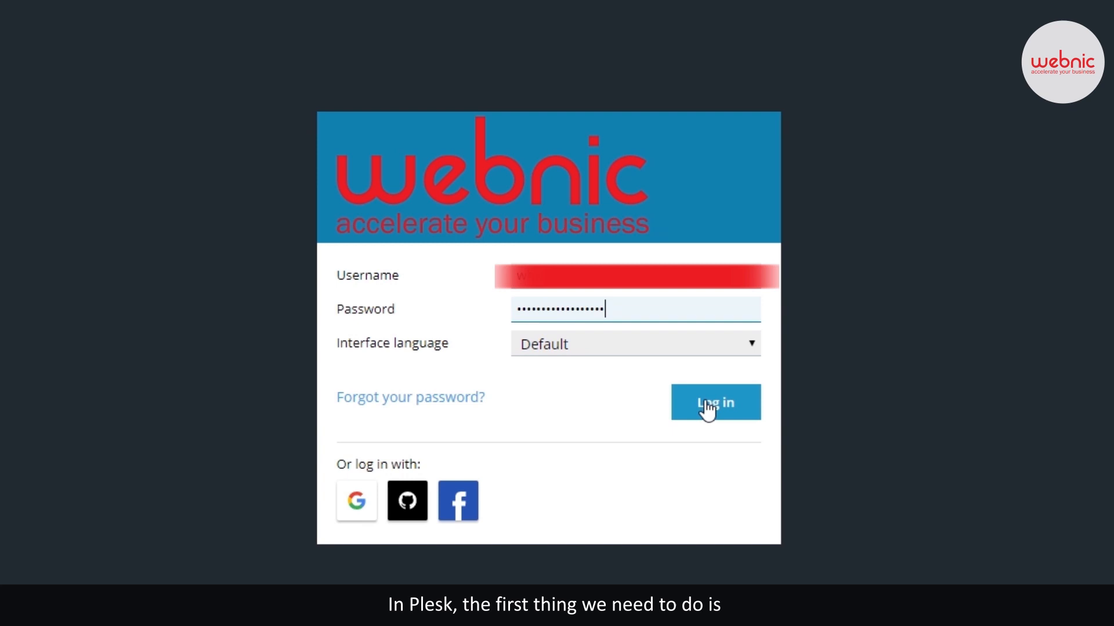
Sign in, go to the site's tmp folder and upload whmcs_ssl.zip from Downloads
left_click(707, 403)
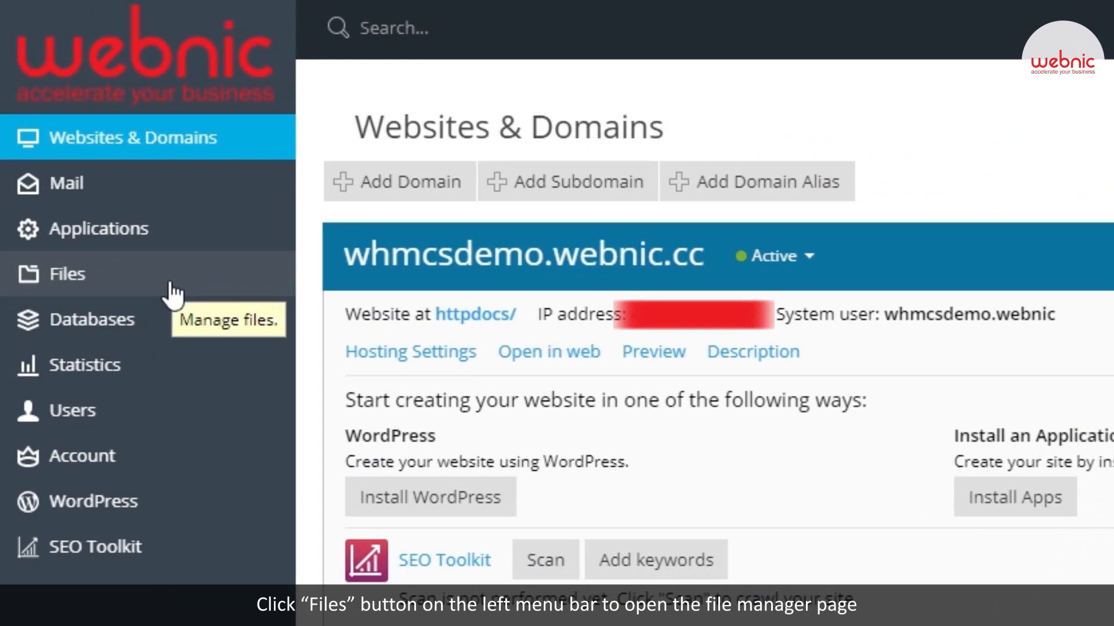
left_click(64, 274)
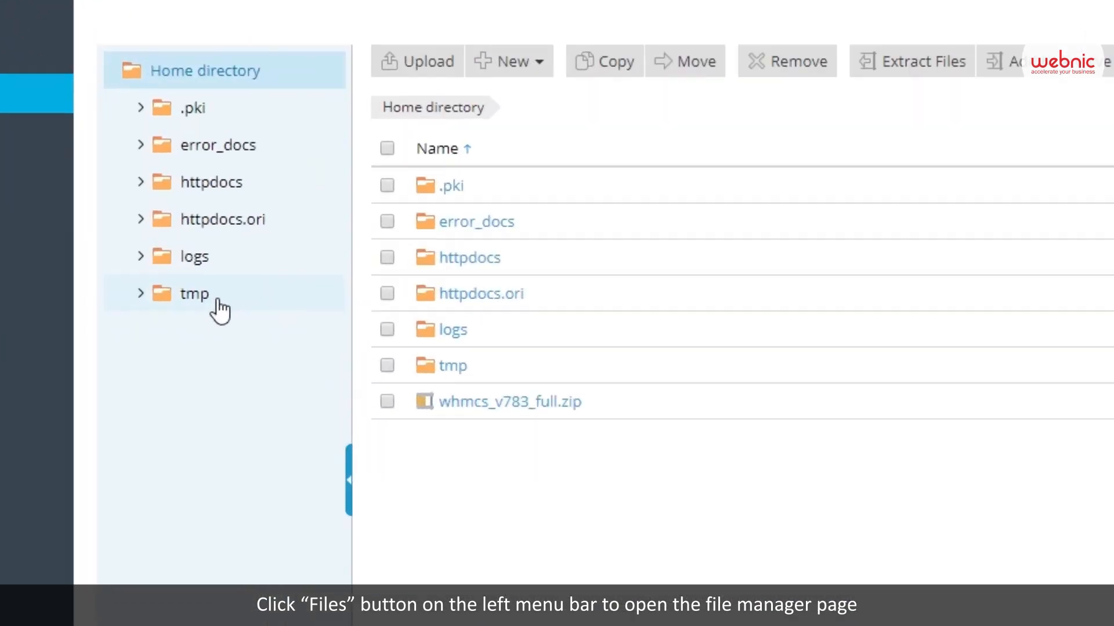
left_click(194, 295)
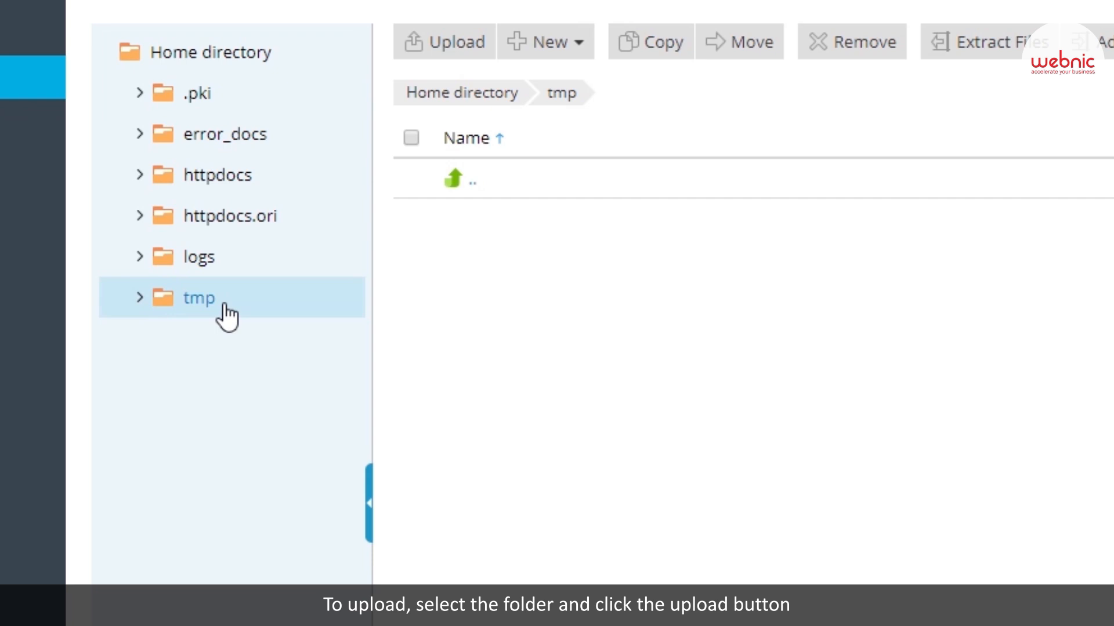
left_click(444, 42)
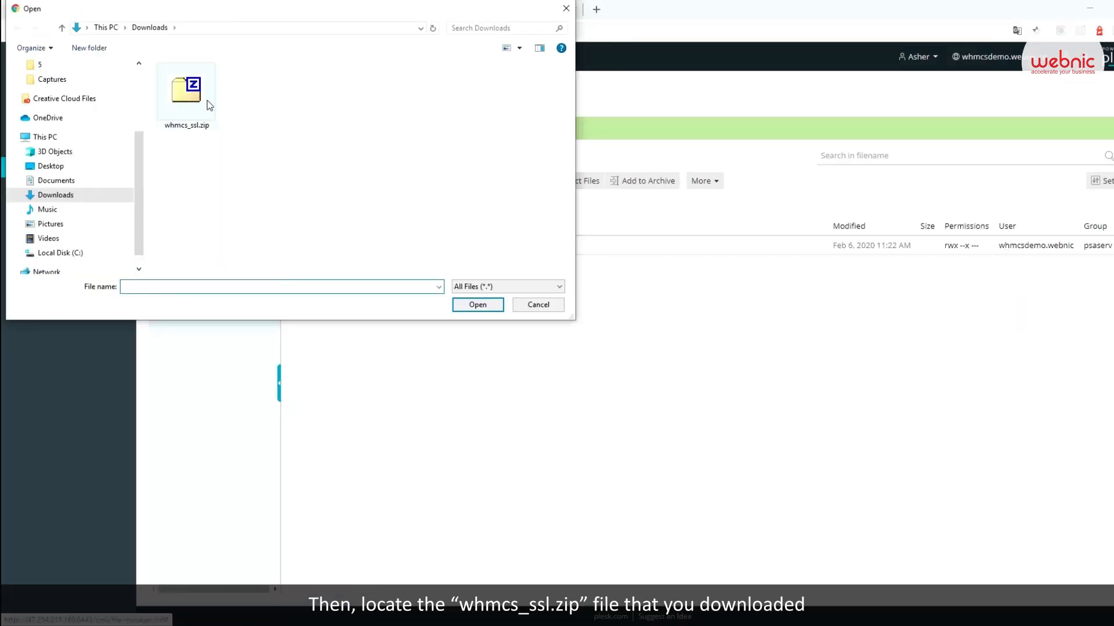
left_click(186, 91)
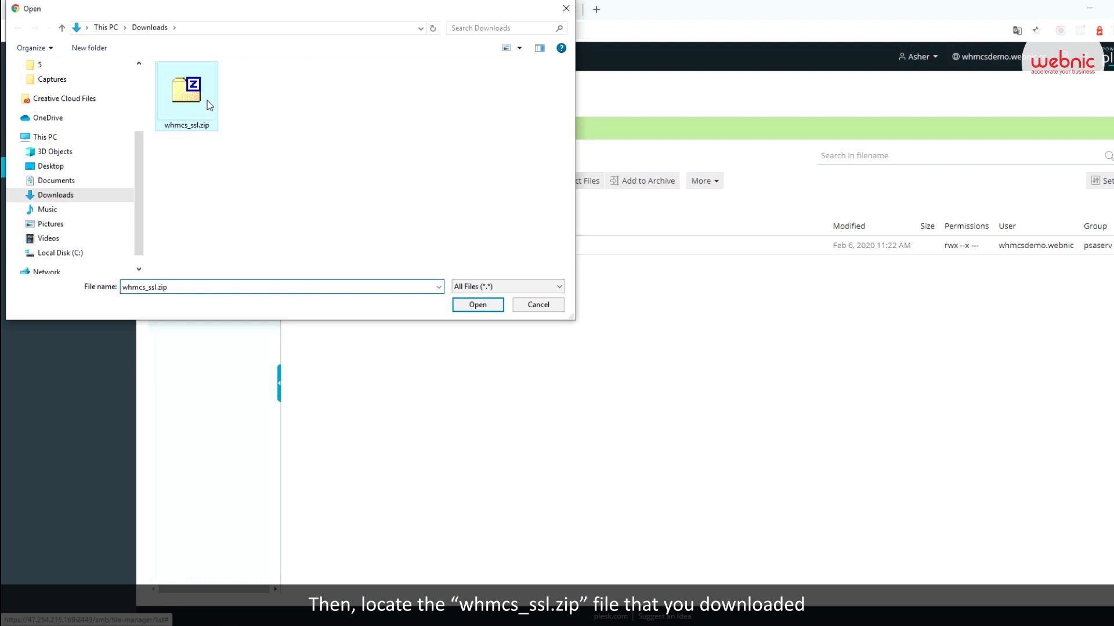
mouse_move(266, 135)
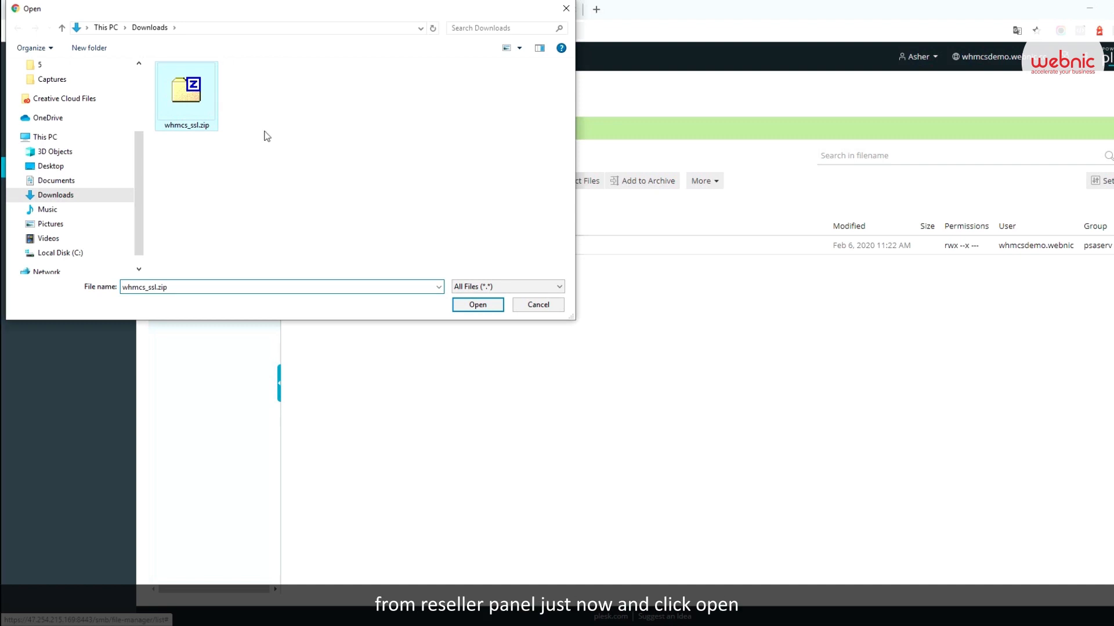
left_click(478, 304)
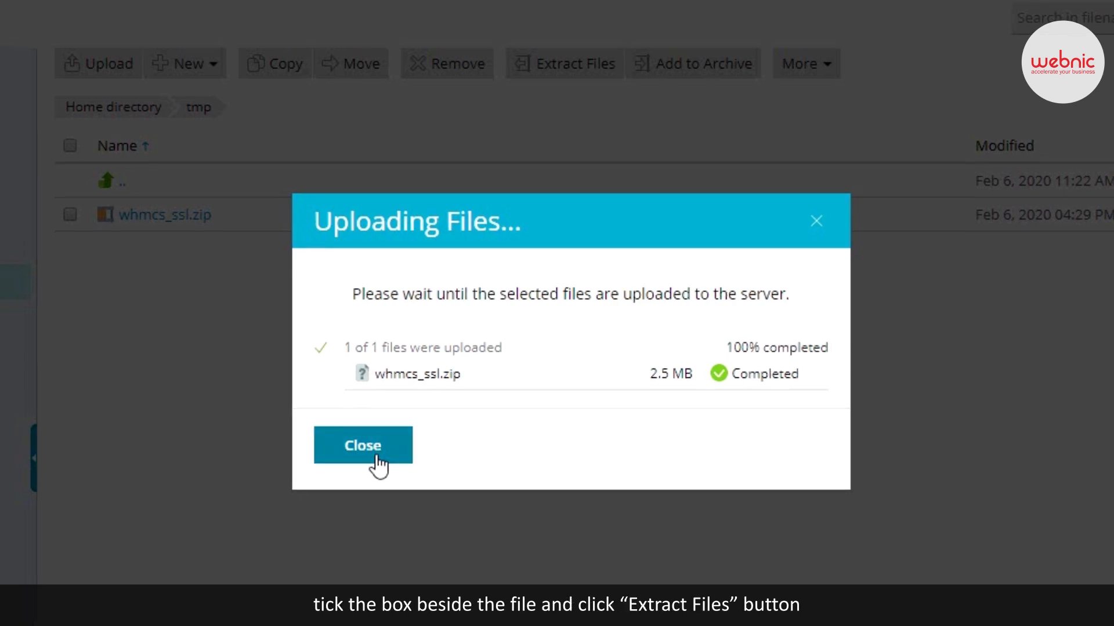
Extract whmcs_ssl.zip into tmp as WebNIC SSL Addon Module-v1.0
left_click(362, 445)
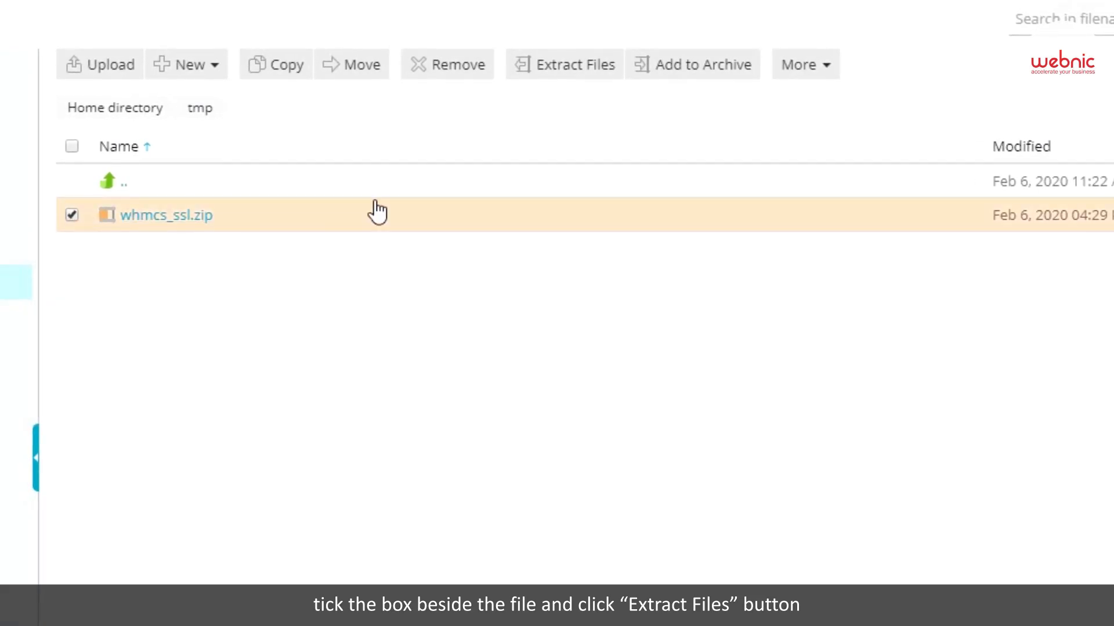
left_click(572, 64)
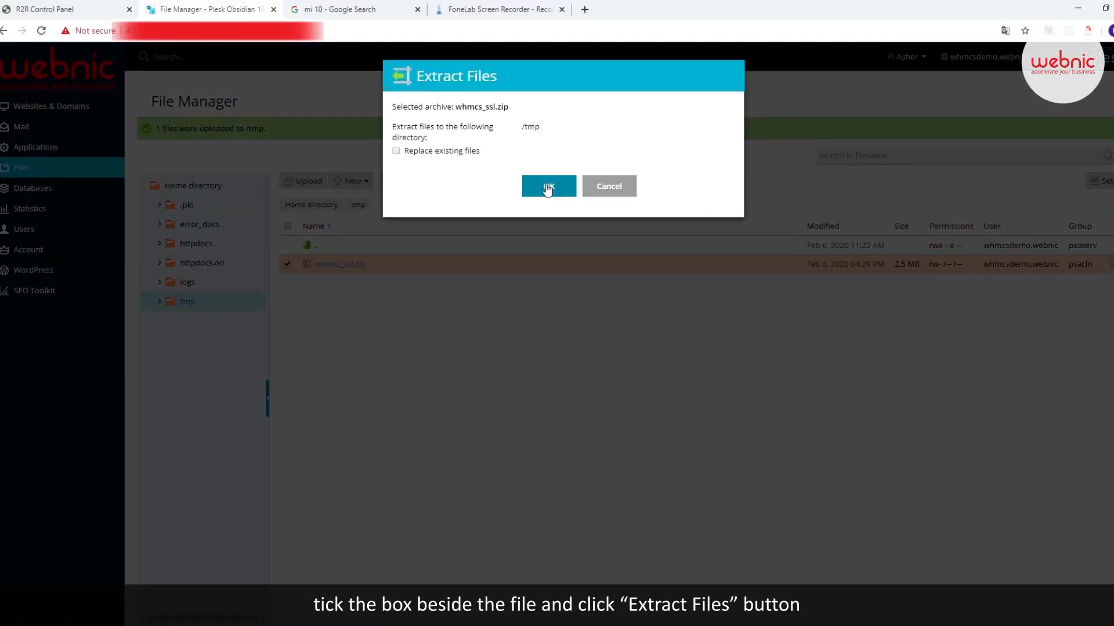
left_click(547, 186)
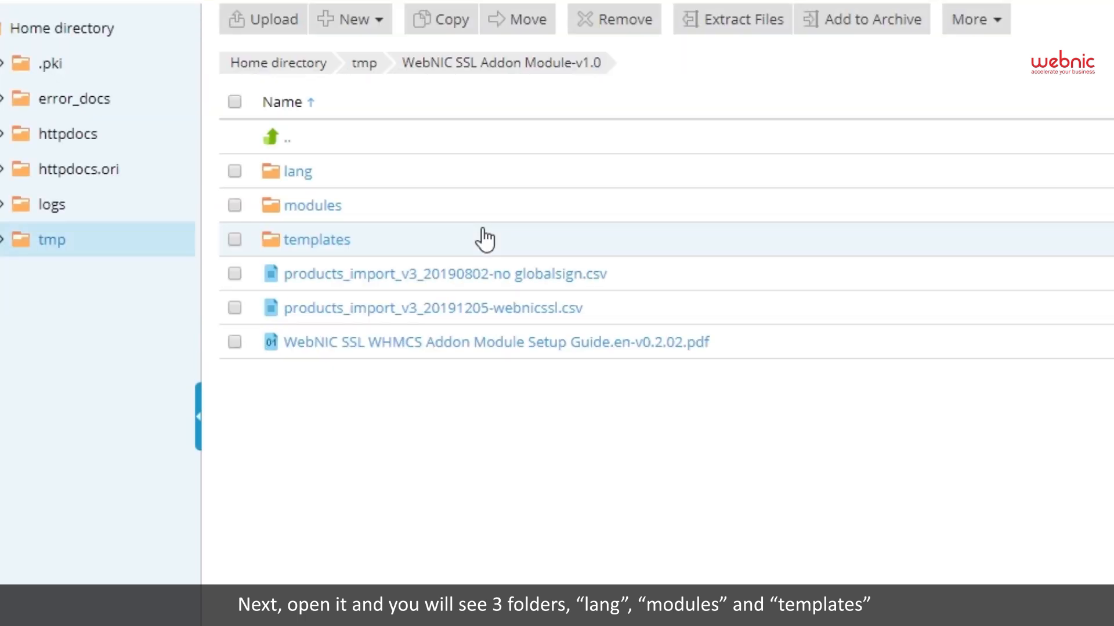
mouse_move(243, 204)
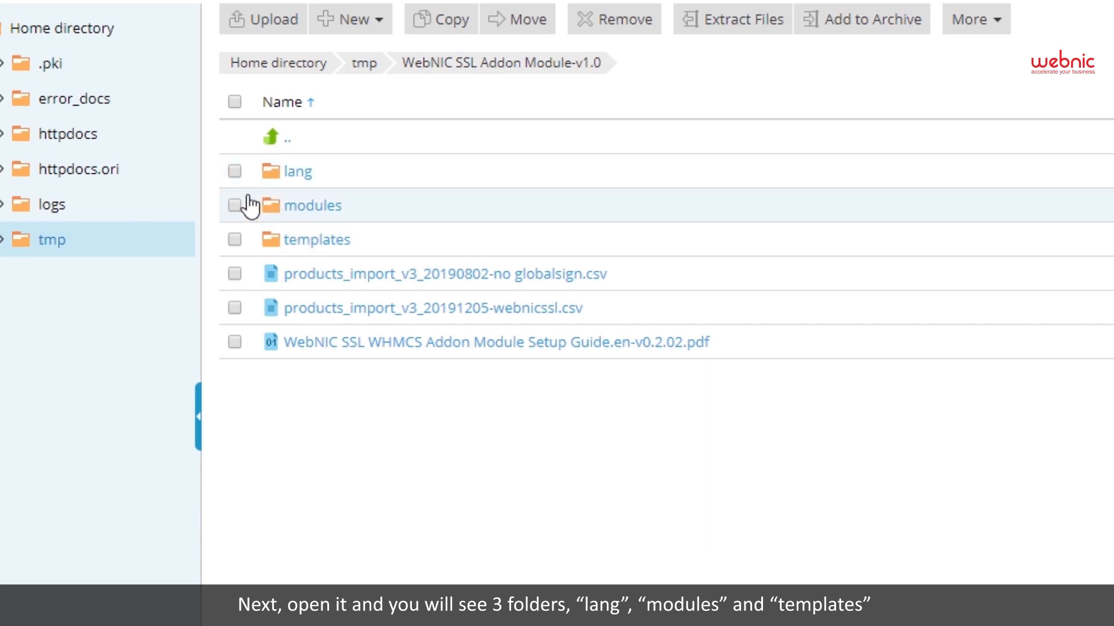
mouse_move(244, 254)
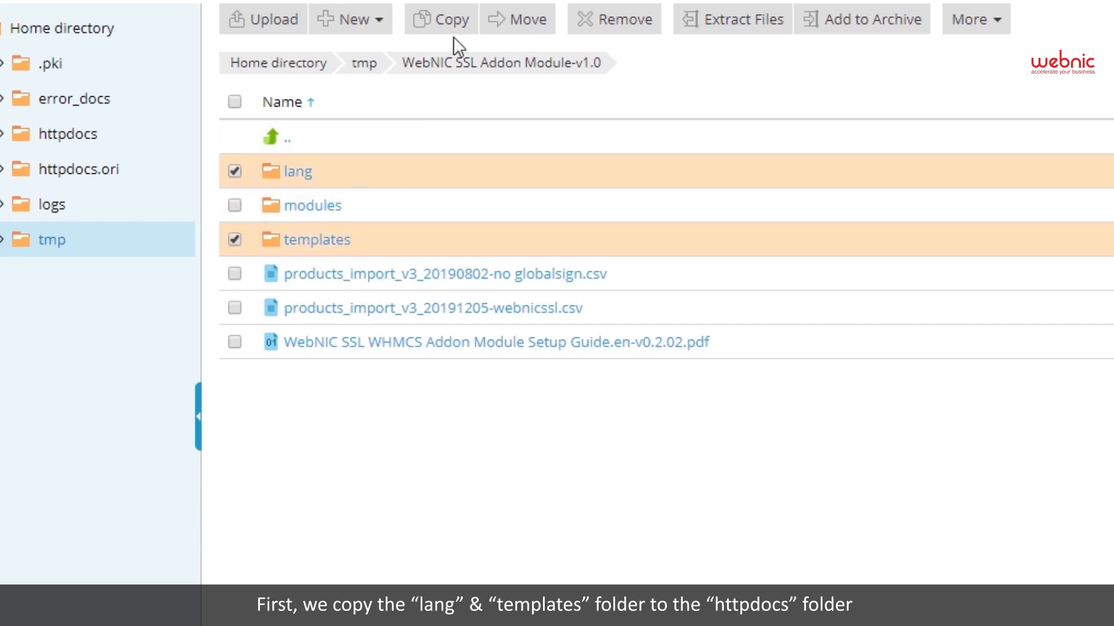
Copy the lang and templates folders into httpdocs, replacing existing files
left_click(440, 19)
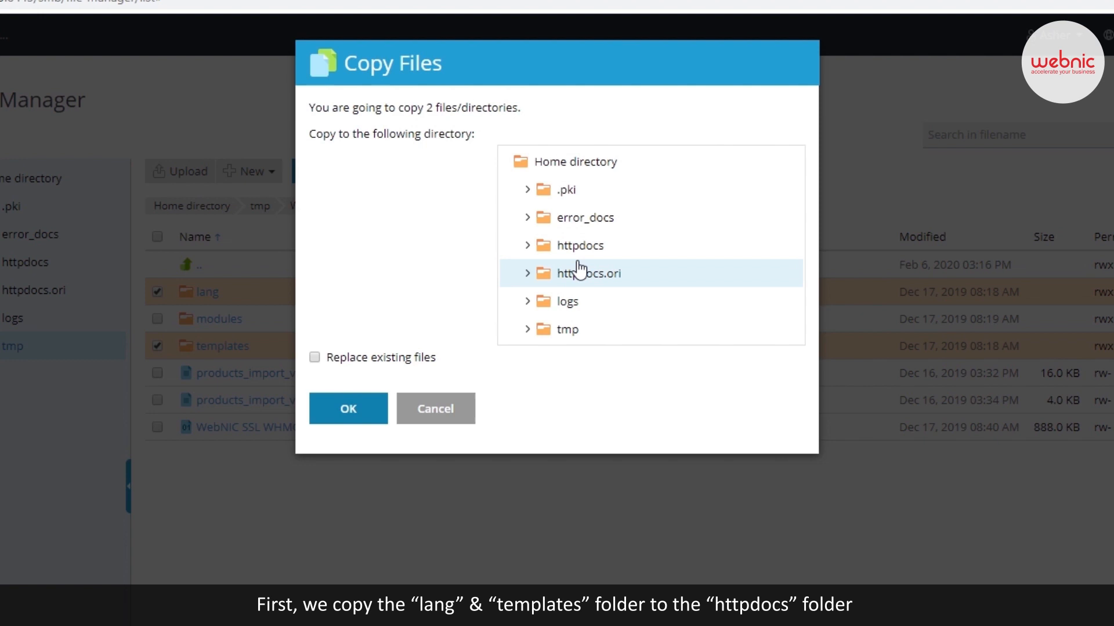
left_click(580, 246)
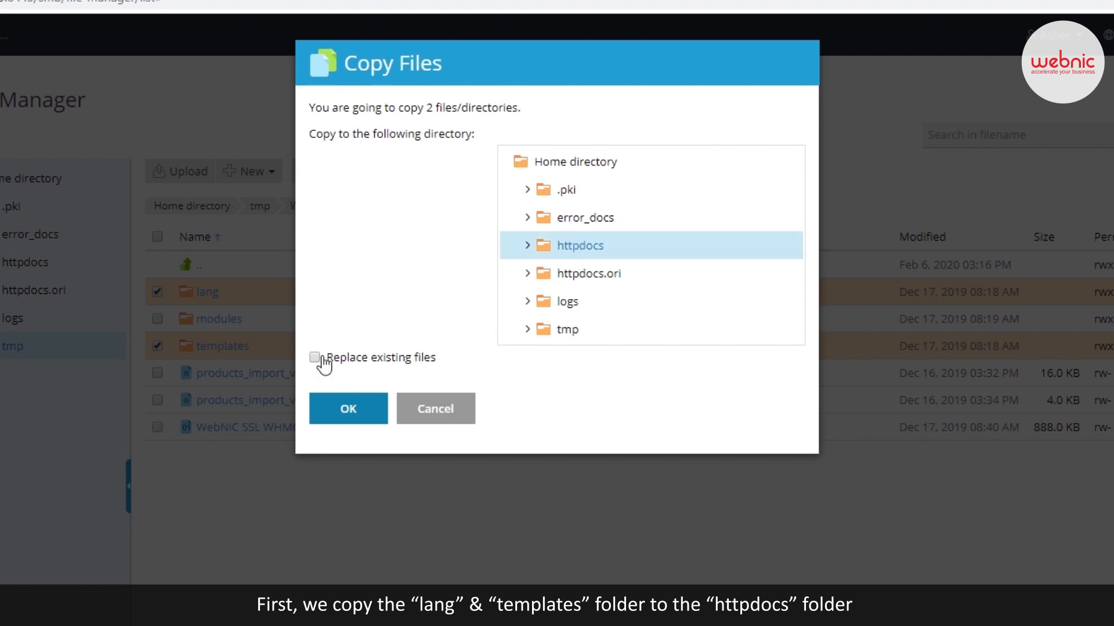
left_click(314, 357)
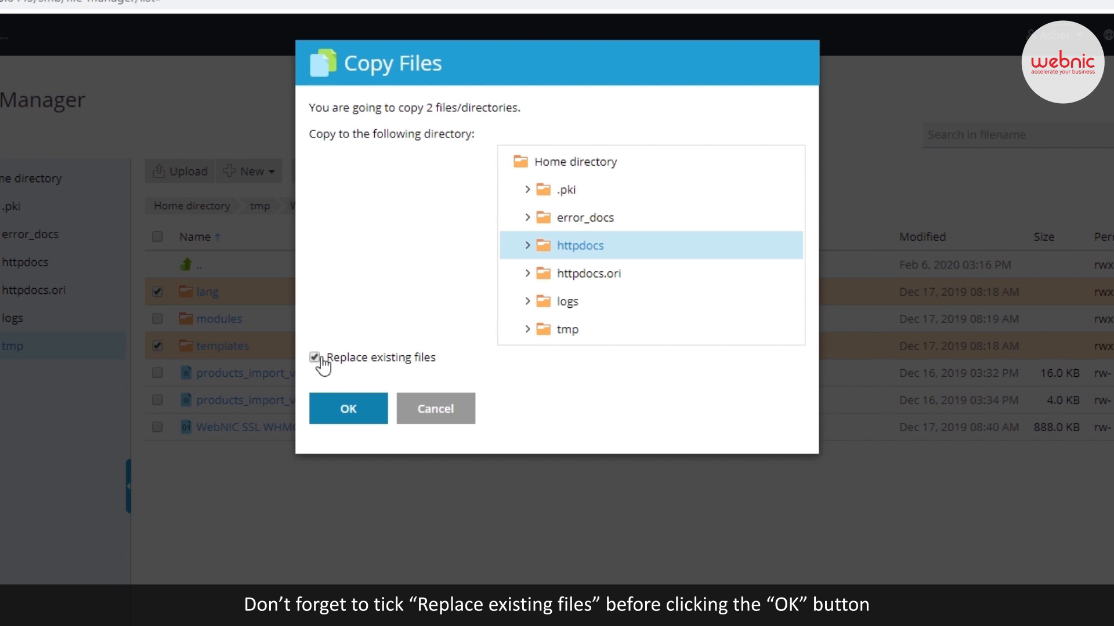
left_click(348, 409)
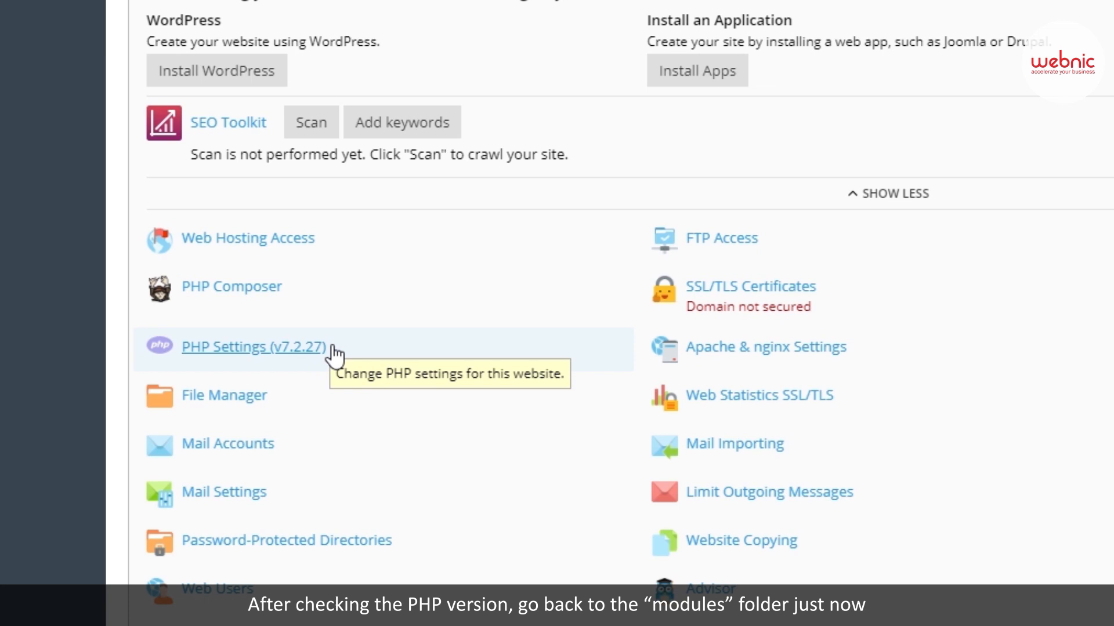
mouse_move(353, 376)
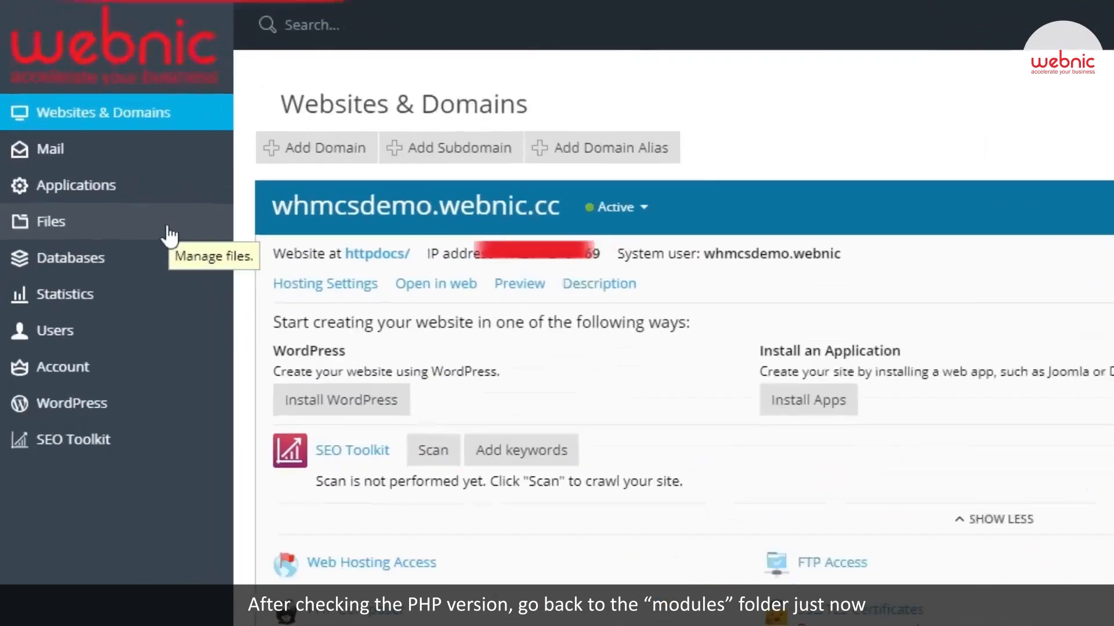
Browse to the add-on's modules/php72/wssl directory in File Manager
left_click(51, 221)
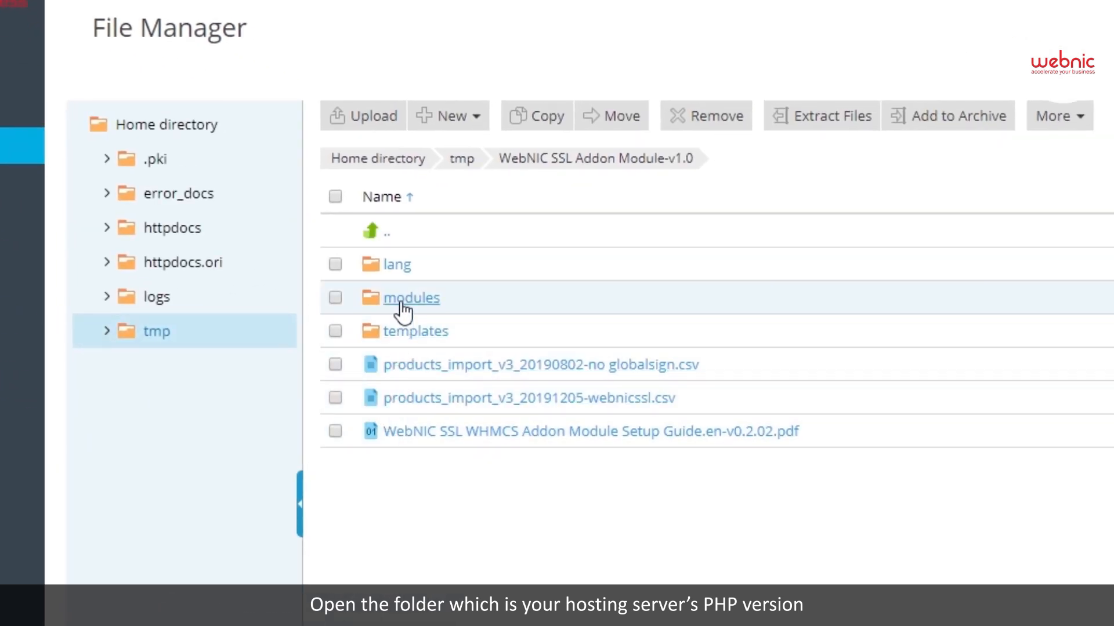
left_click(410, 297)
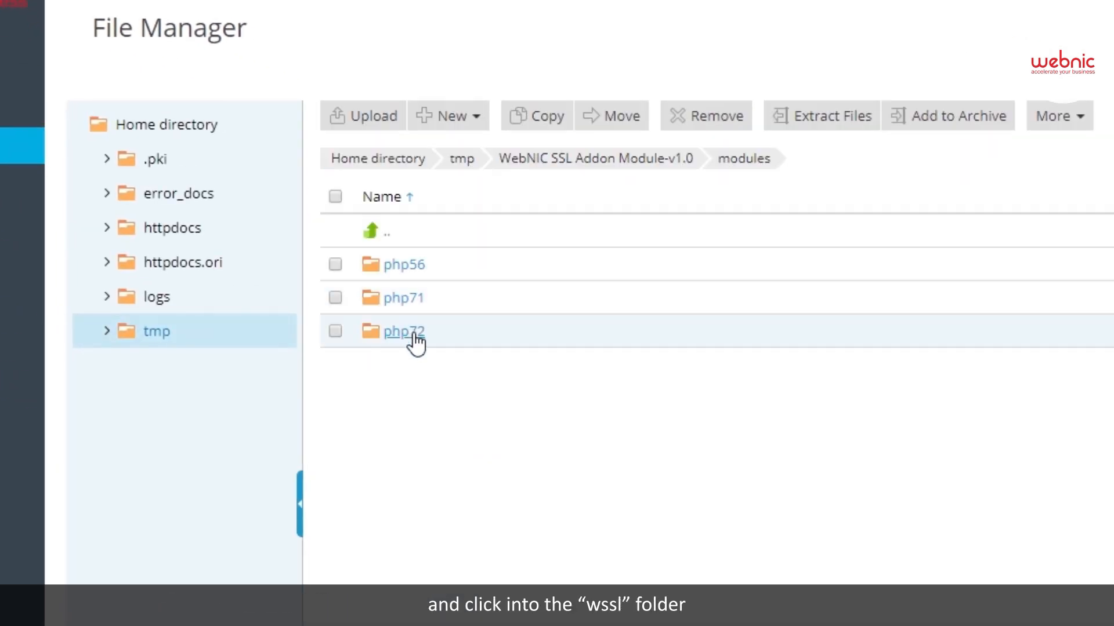
left_click(404, 332)
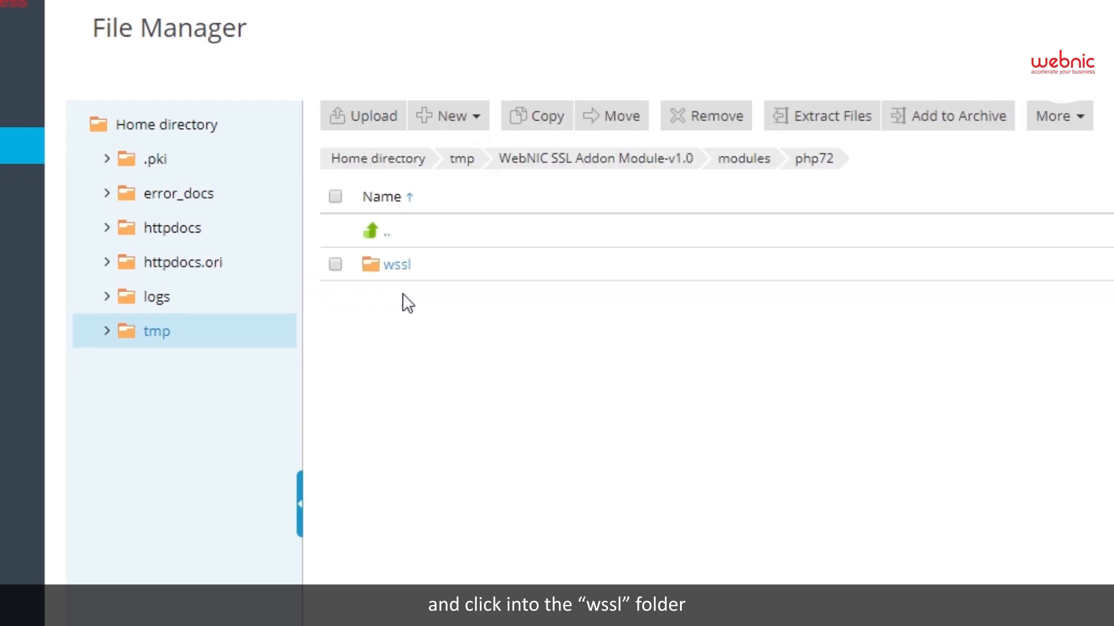
left_click(397, 265)
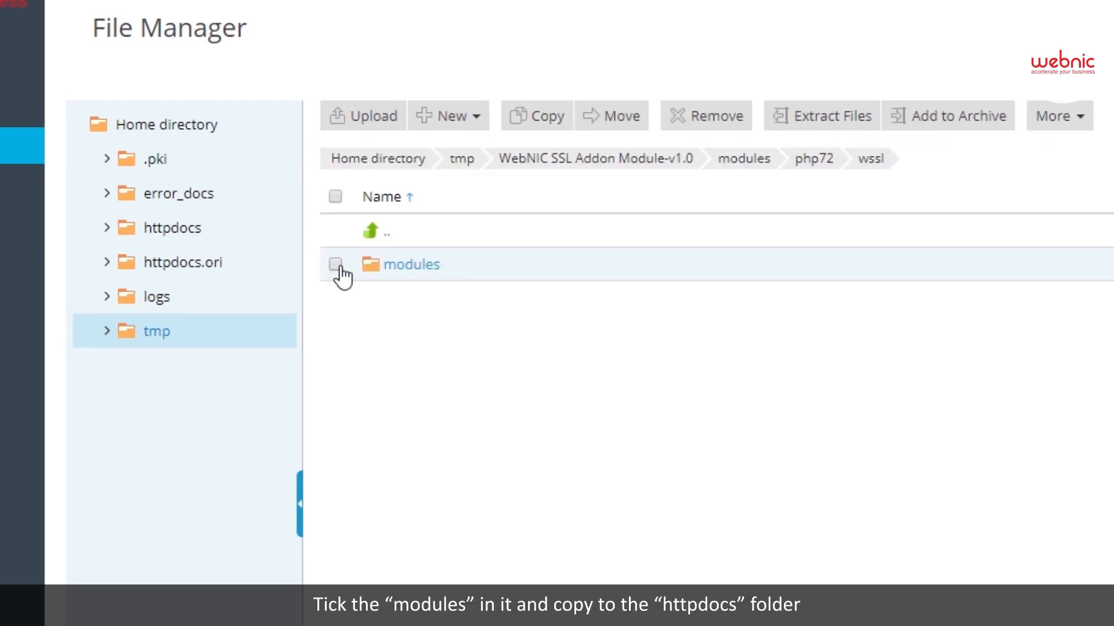
Copy its modules folder into httpdocs, replacing existing files
left_click(334, 264)
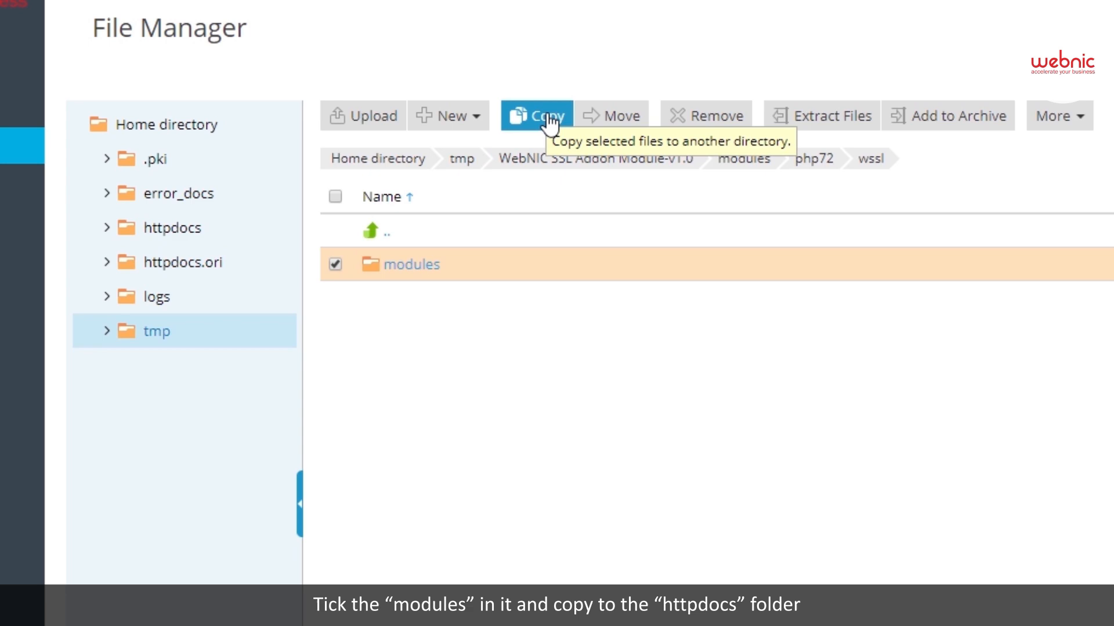
left_click(539, 115)
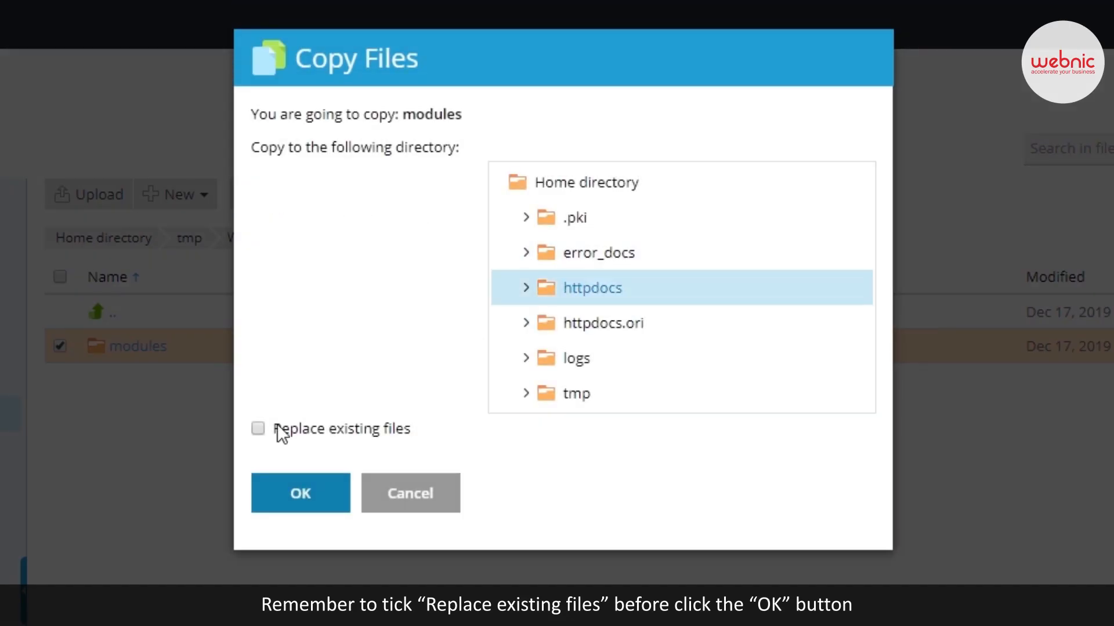
left_click(257, 429)
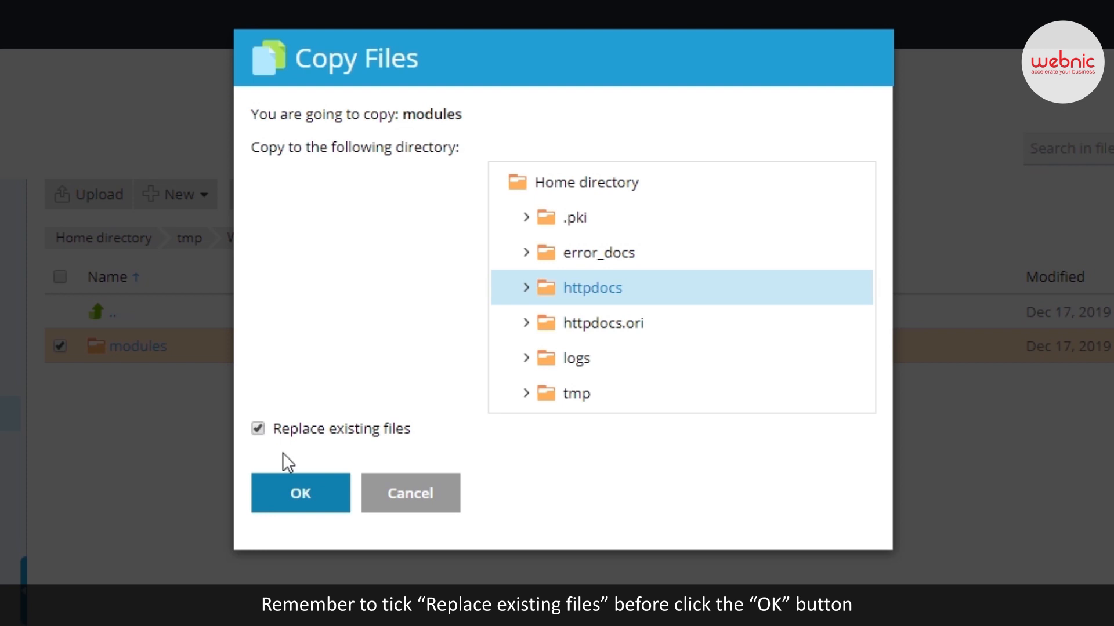
left_click(300, 493)
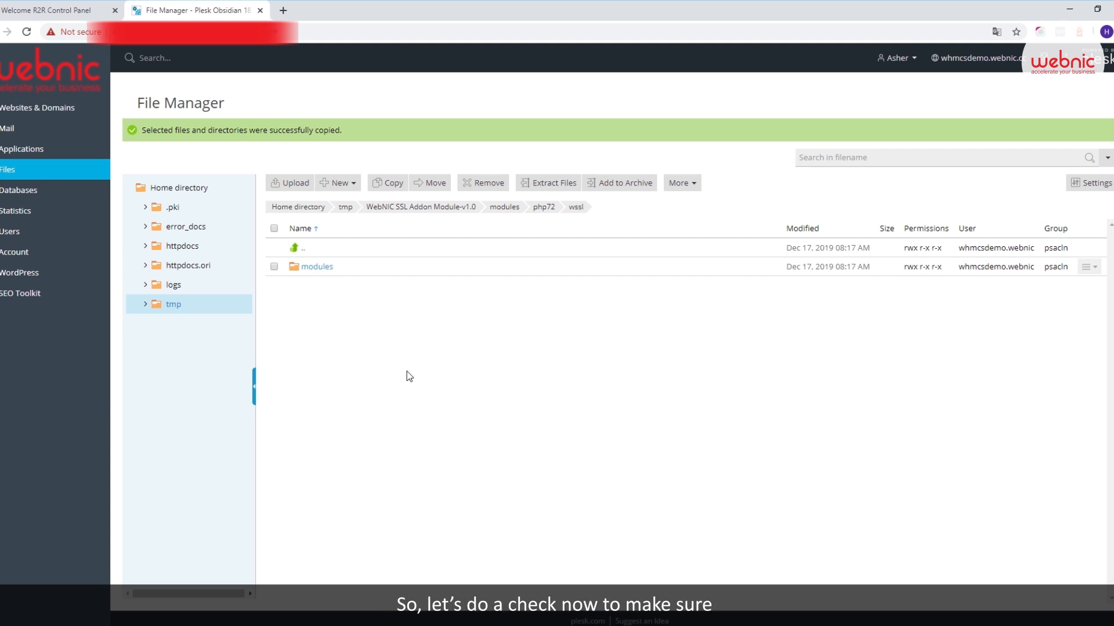
mouse_move(214, 306)
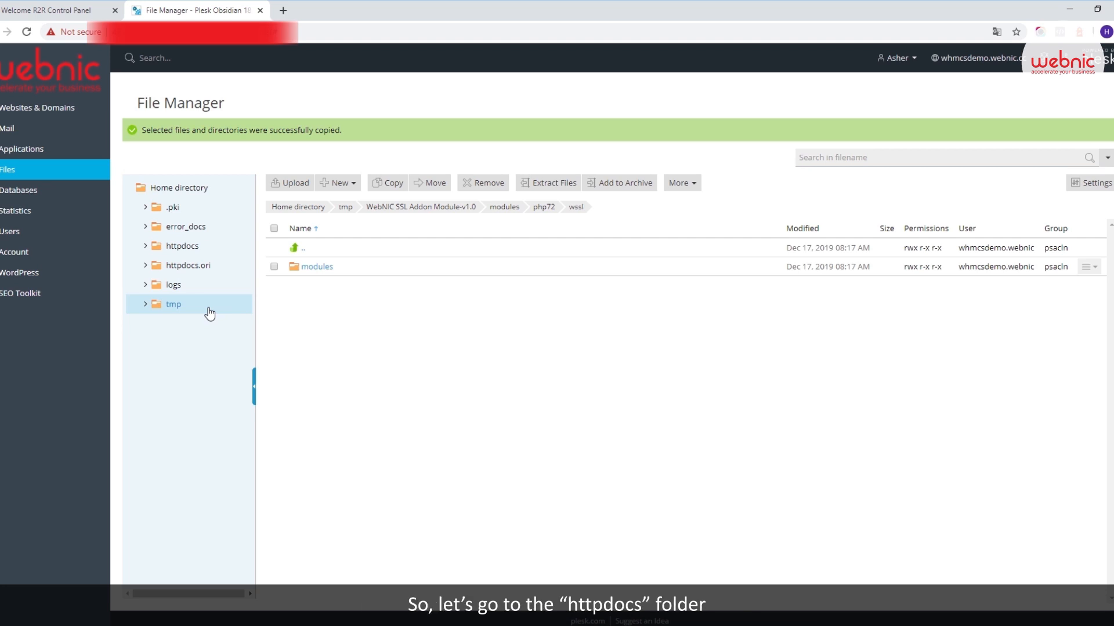
Verify webnic exists under httpdocs/modules/addons and wssl under modules/servers
left_click(182, 246)
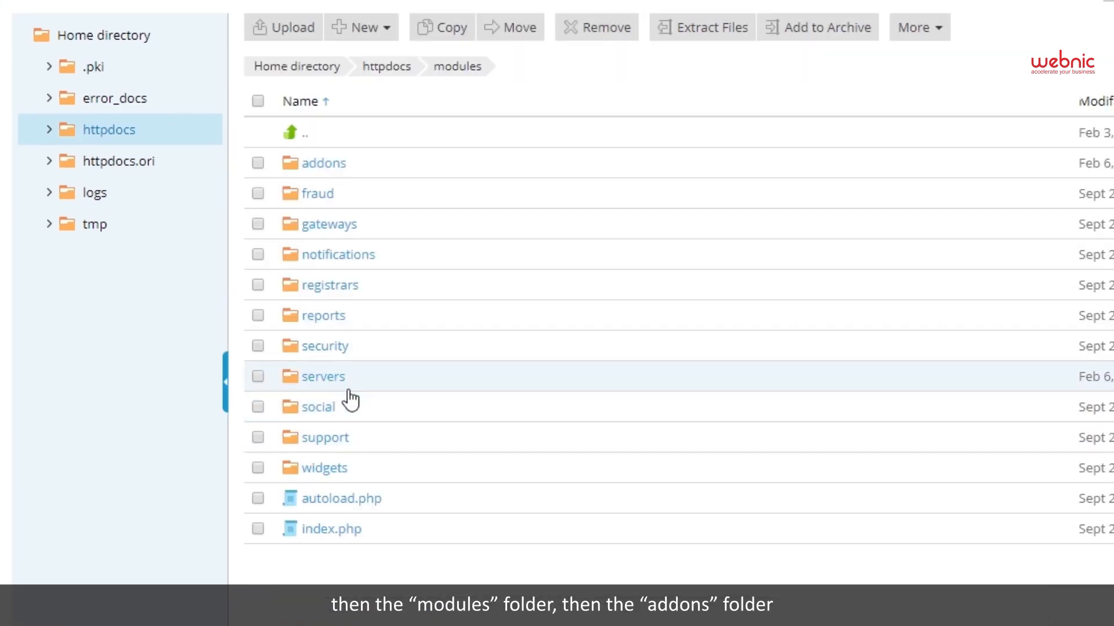
left_click(326, 163)
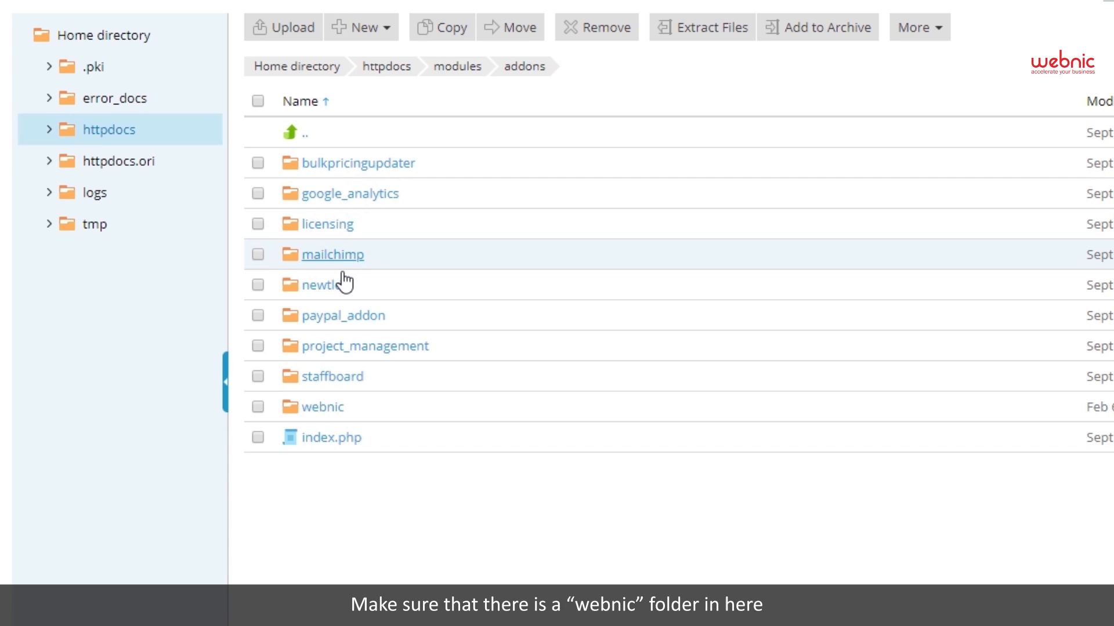
left_click(282, 494)
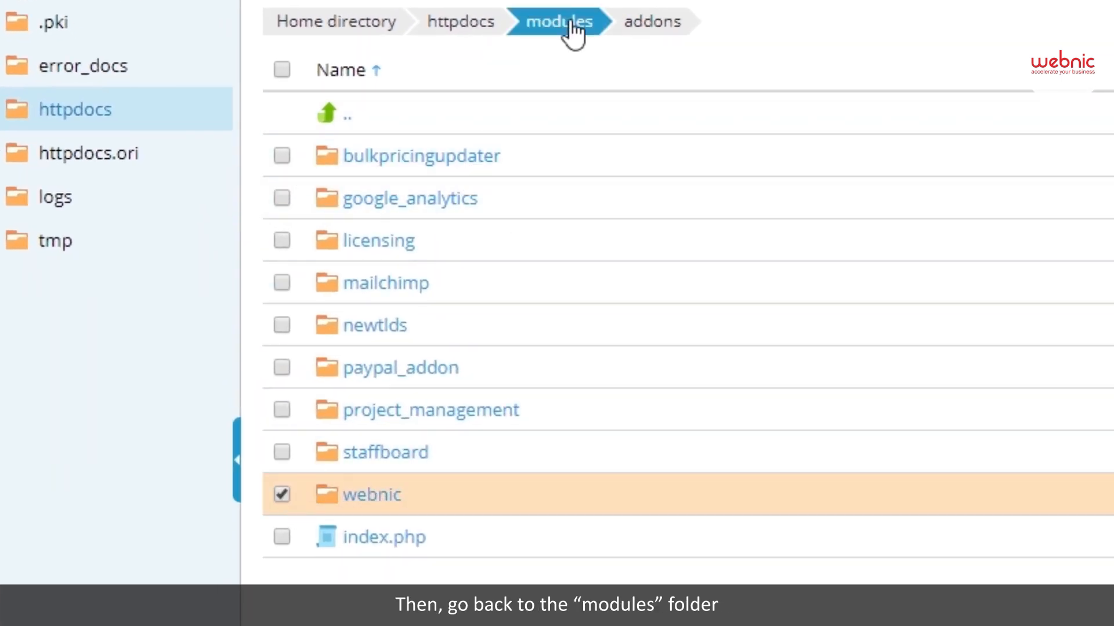
left_click(557, 21)
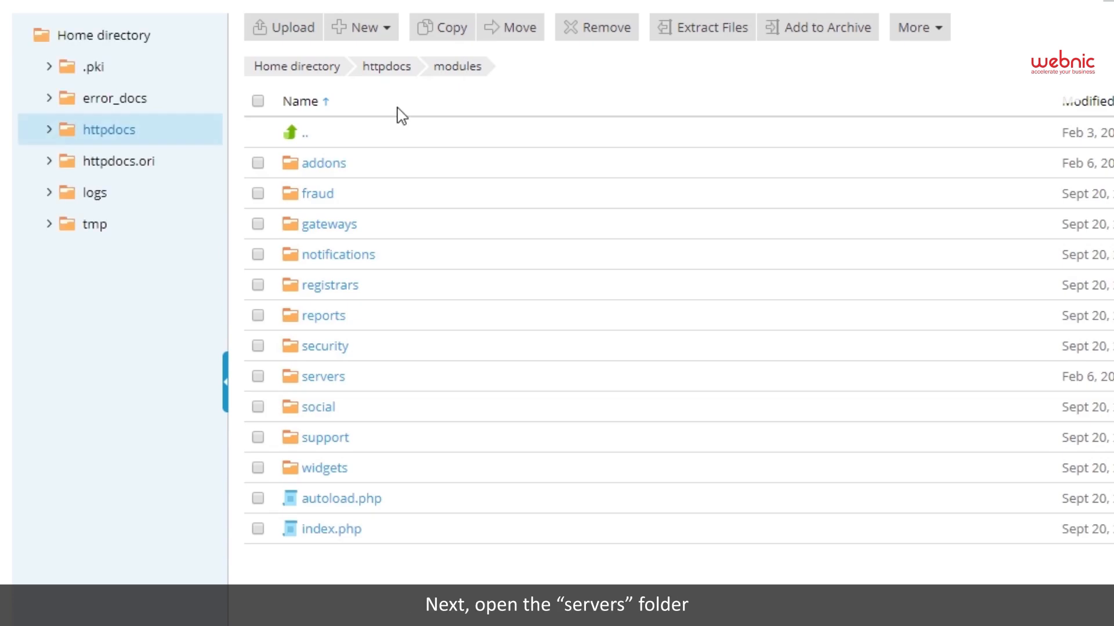
mouse_move(345, 445)
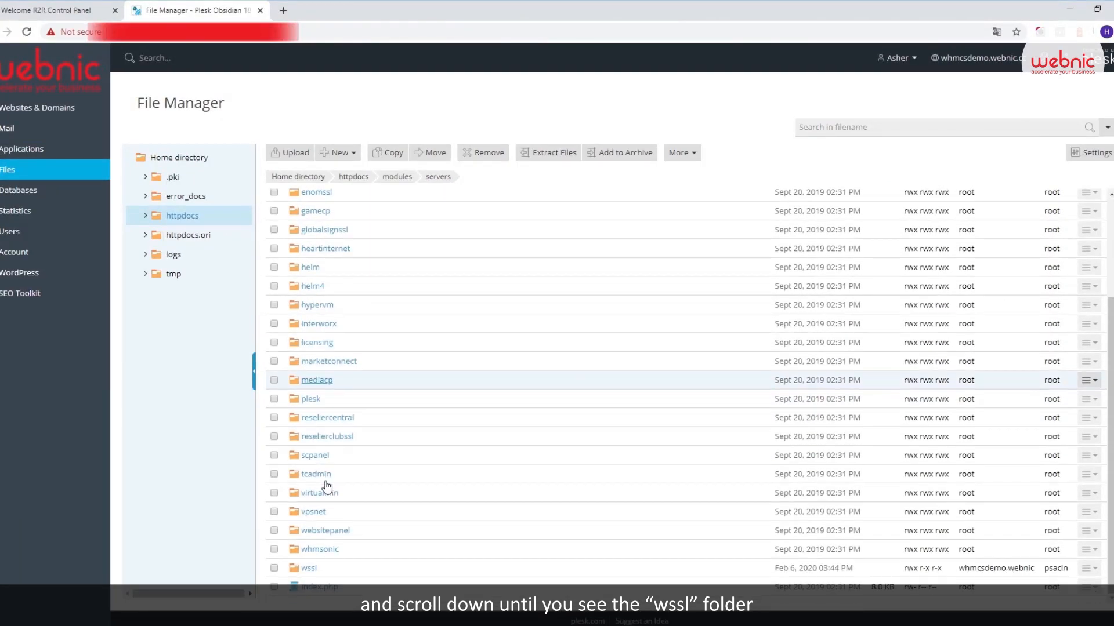
left_click(274, 569)
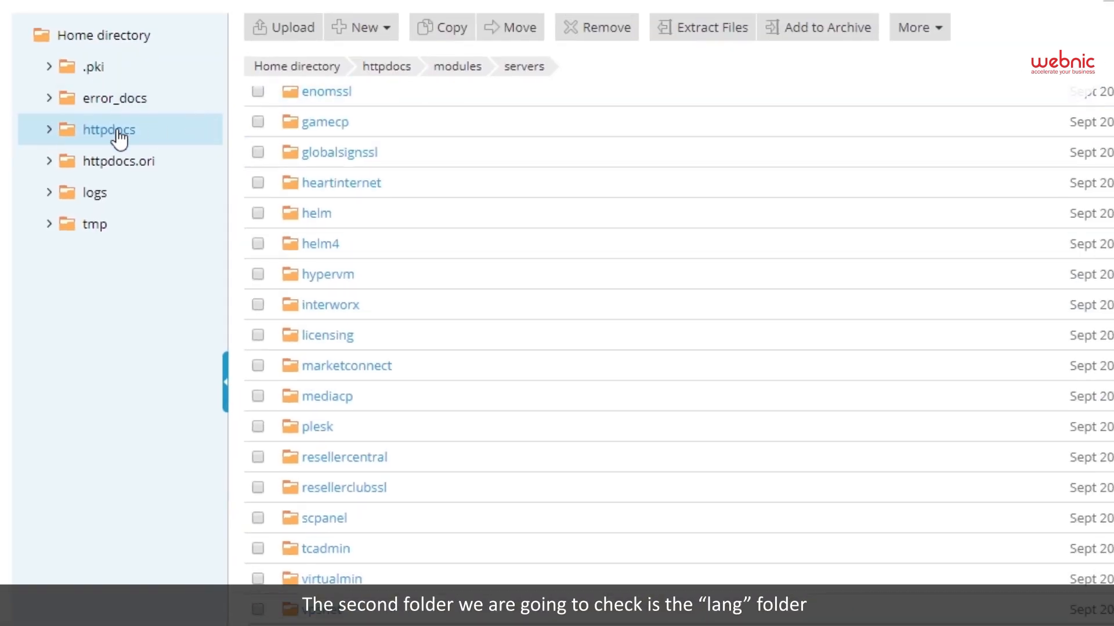
Check httpdocs/lang/overrides holds chinese.php, english.php and indonesia.php
left_click(385, 67)
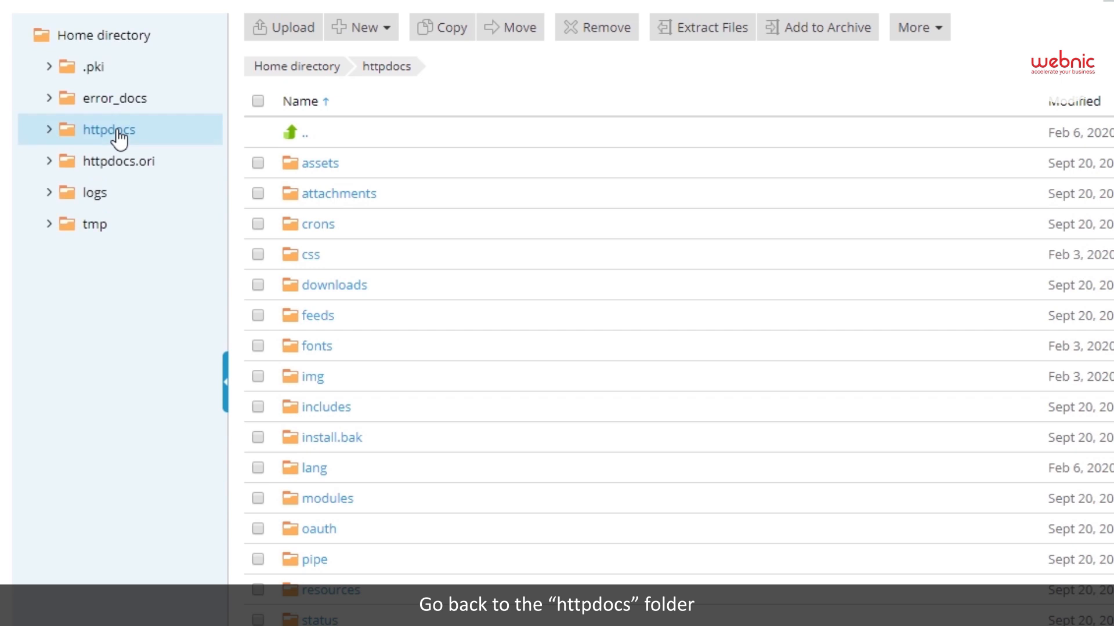
mouse_move(322, 476)
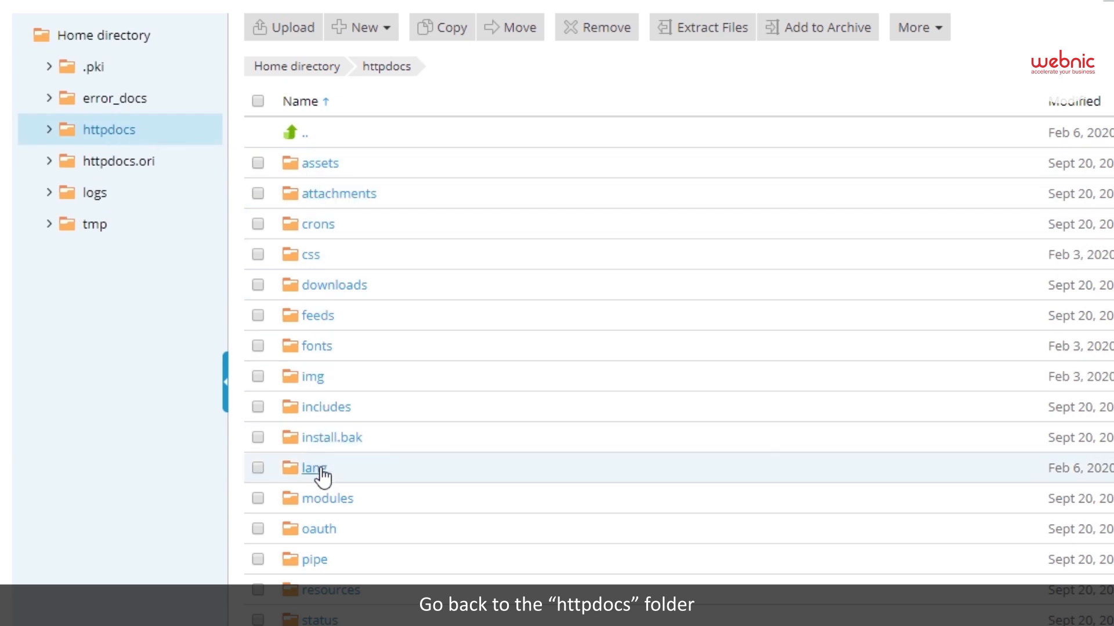
left_click(315, 468)
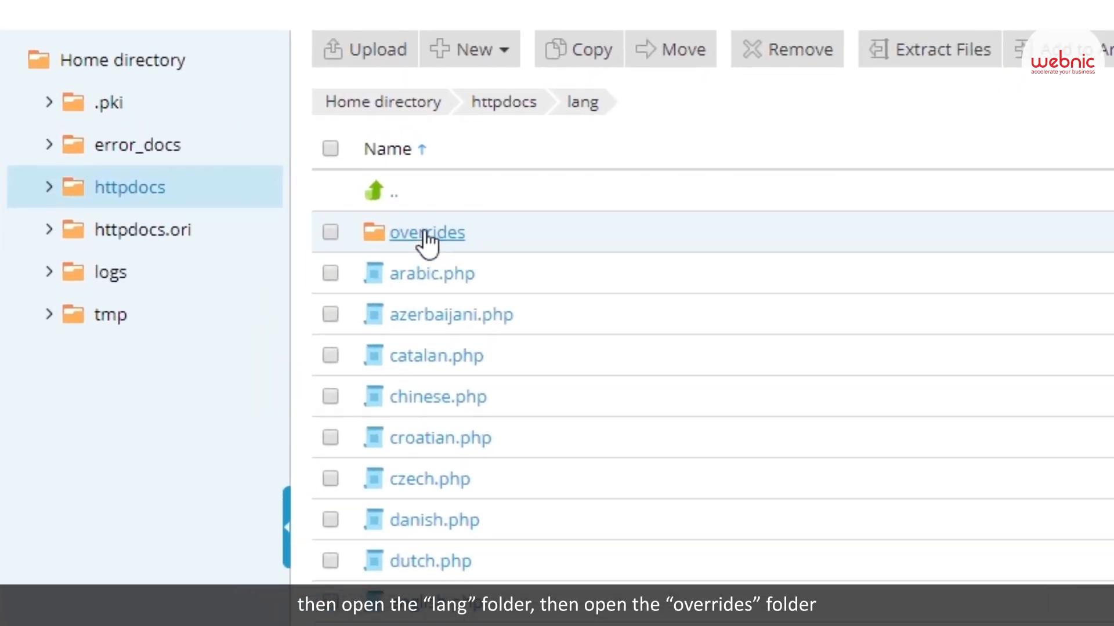
left_click(427, 232)
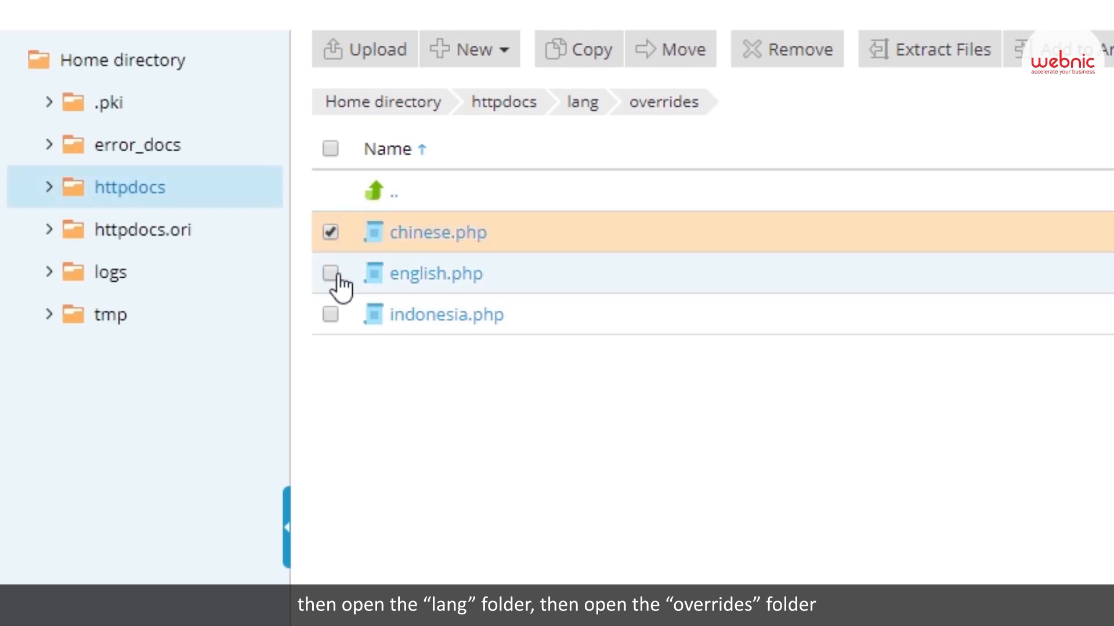
left_click(329, 314)
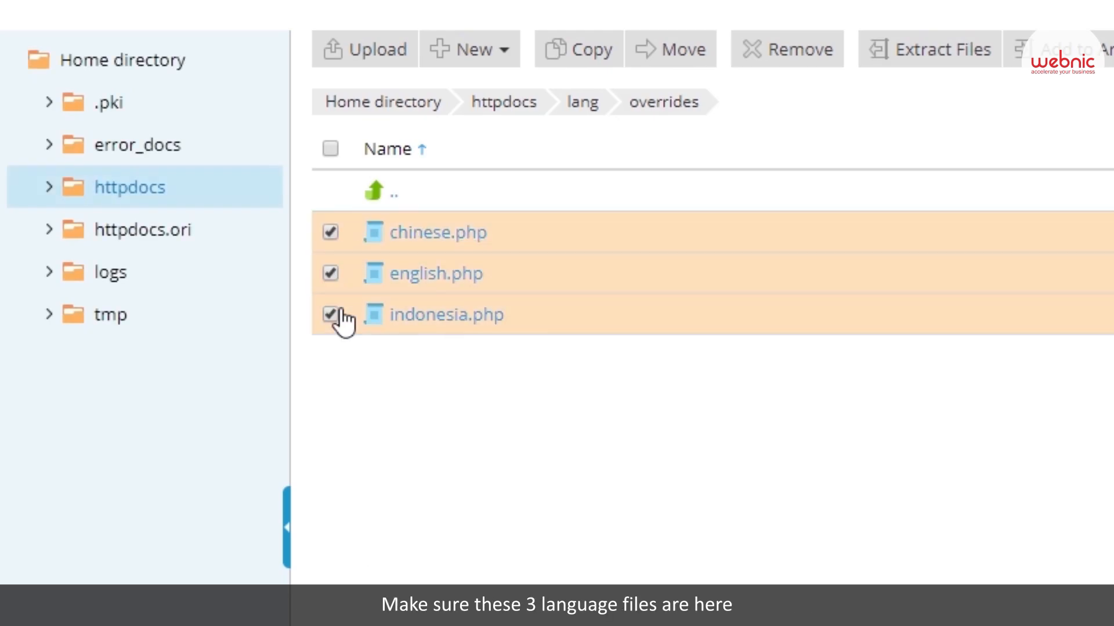